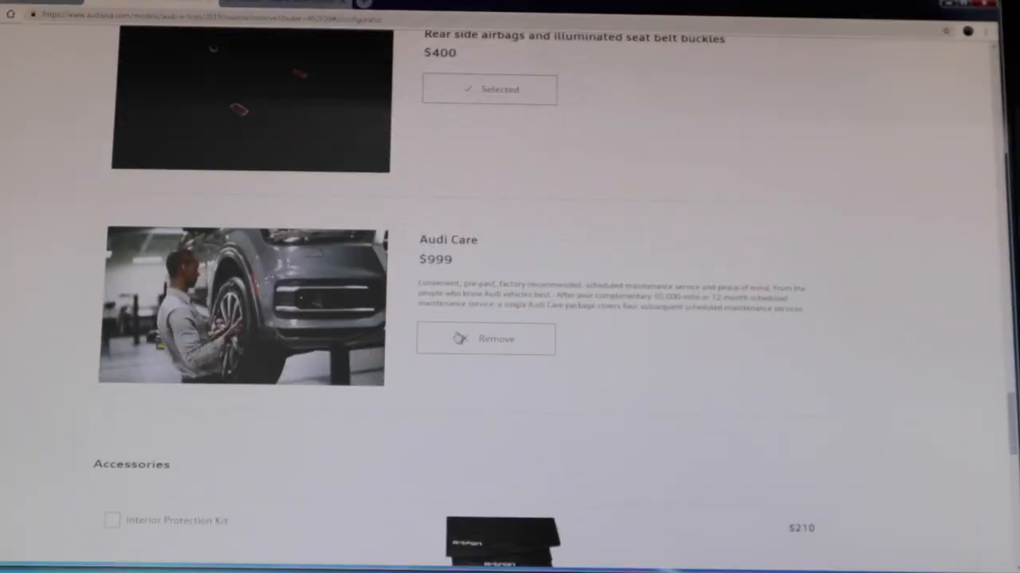
{"action": "scroll", "scroll_direction": "down", "scroll_amount": 3}
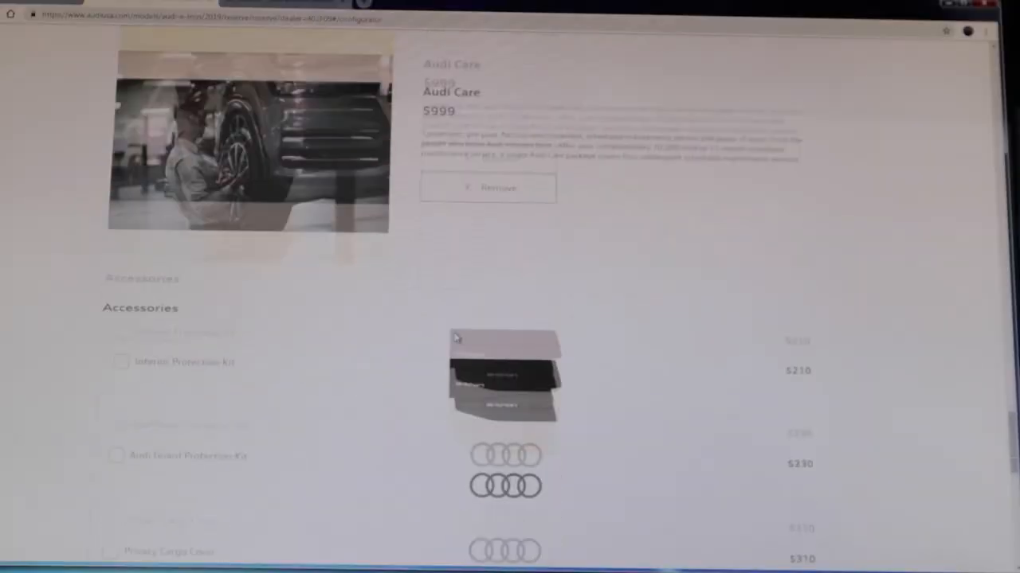